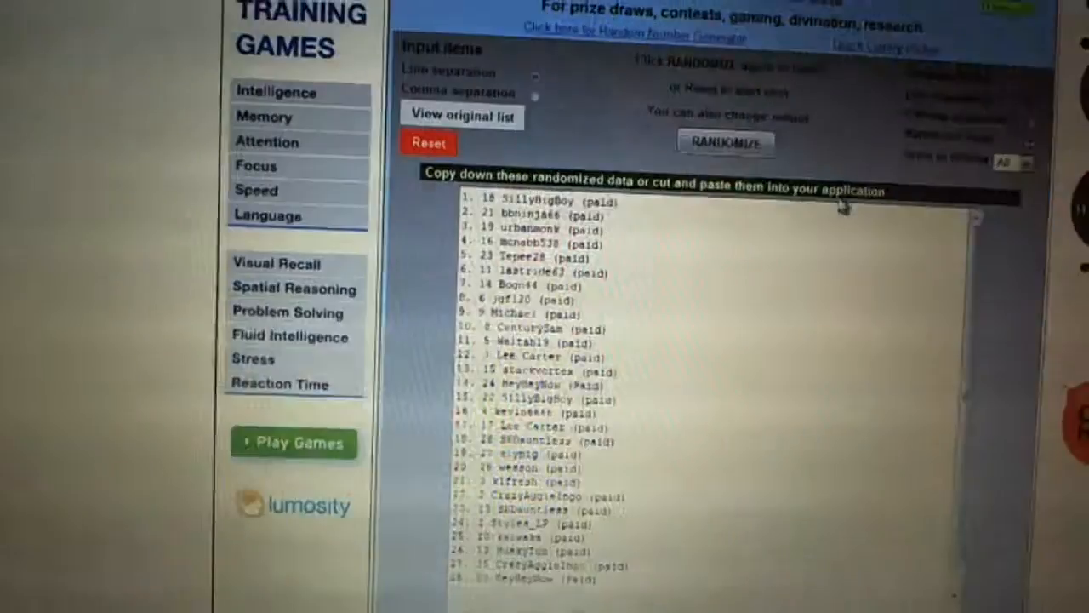
pyautogui.click(725, 141)
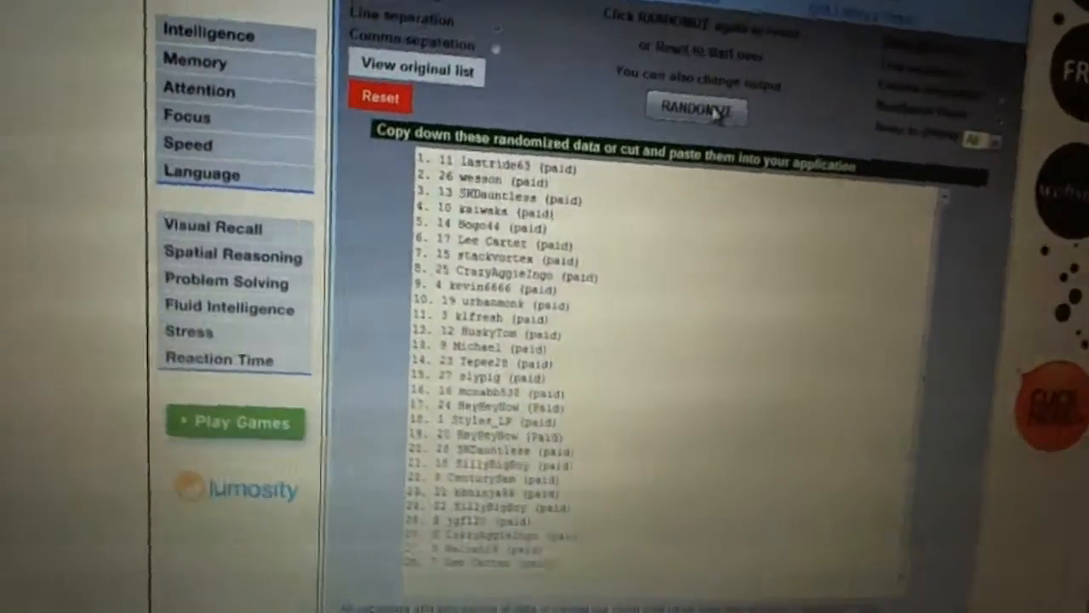
pyautogui.scroll(-3)
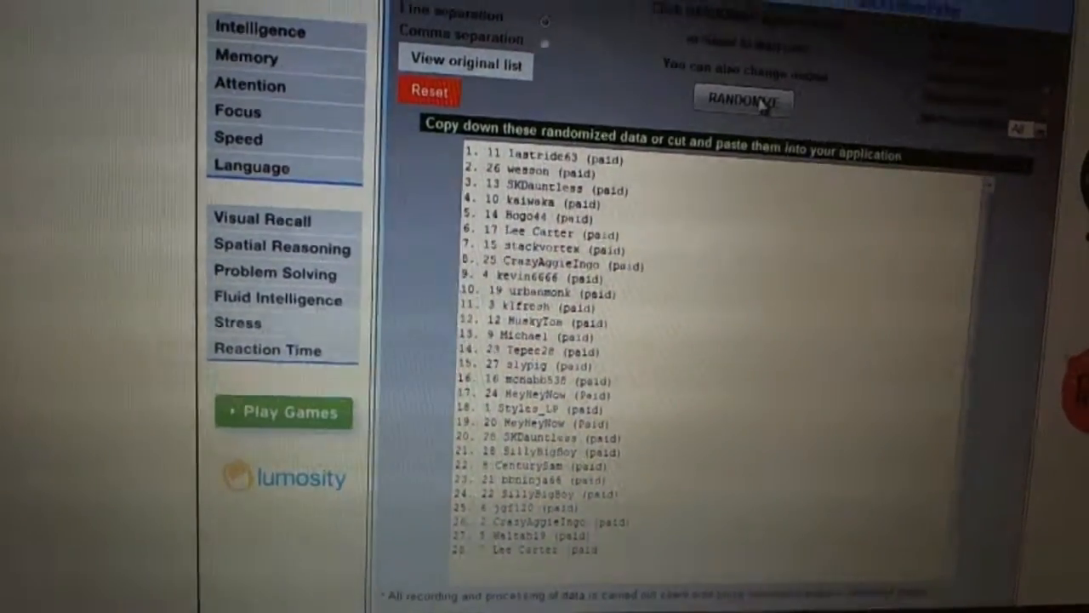
pyautogui.scroll(-3)
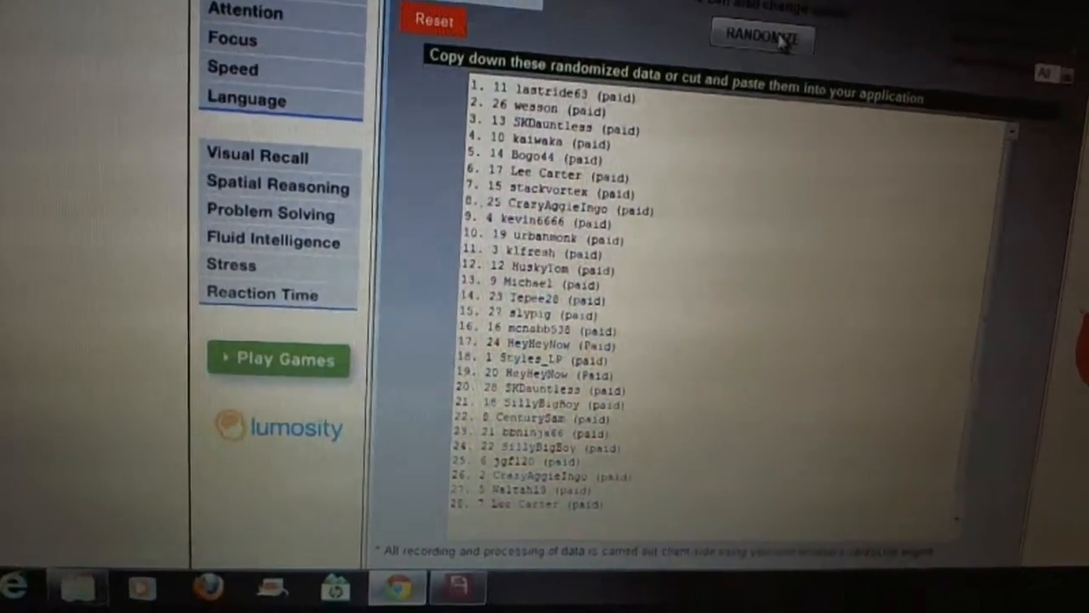